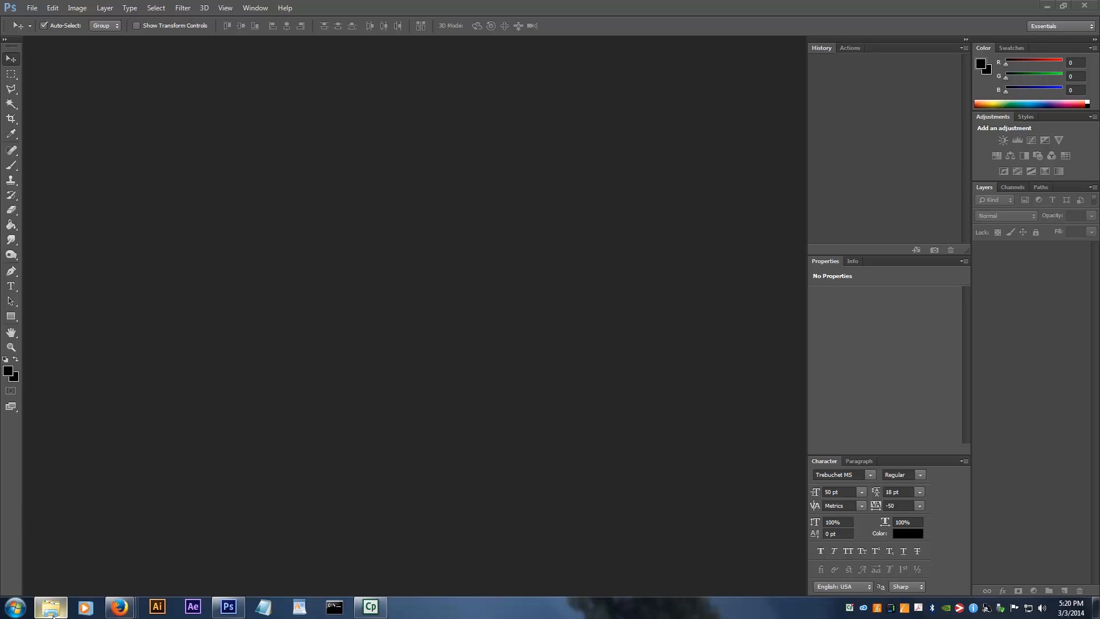
- Open frame IMG_6050 from the sunset folder and place IMG_6051 as a layer
left_click(50, 606)
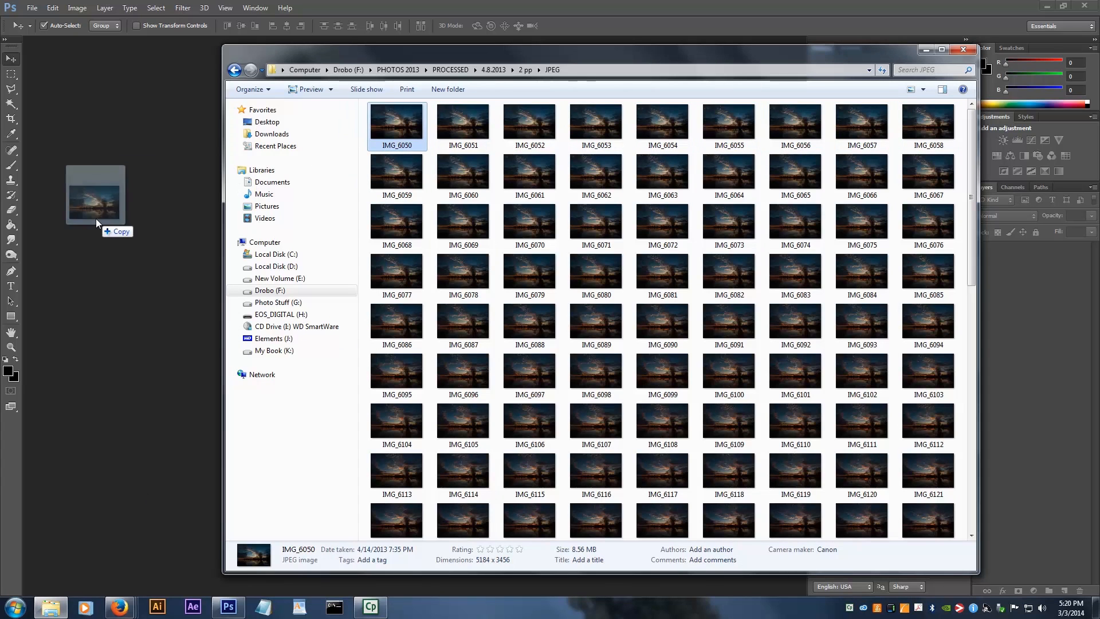
left_click_drag(95, 197, 126, 280)
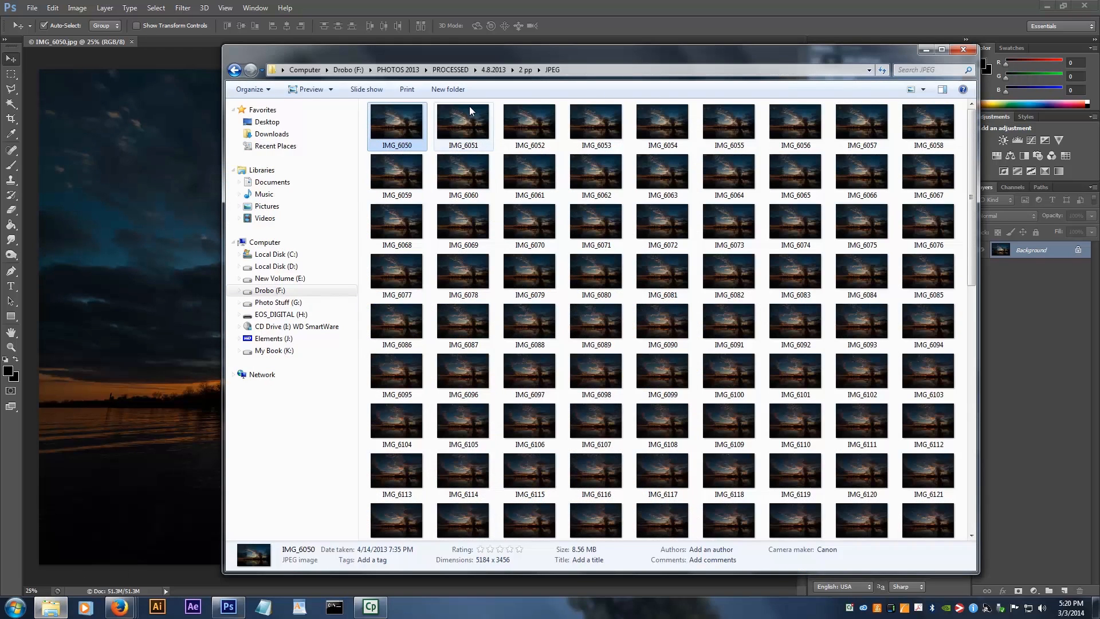
left_click(463, 126)
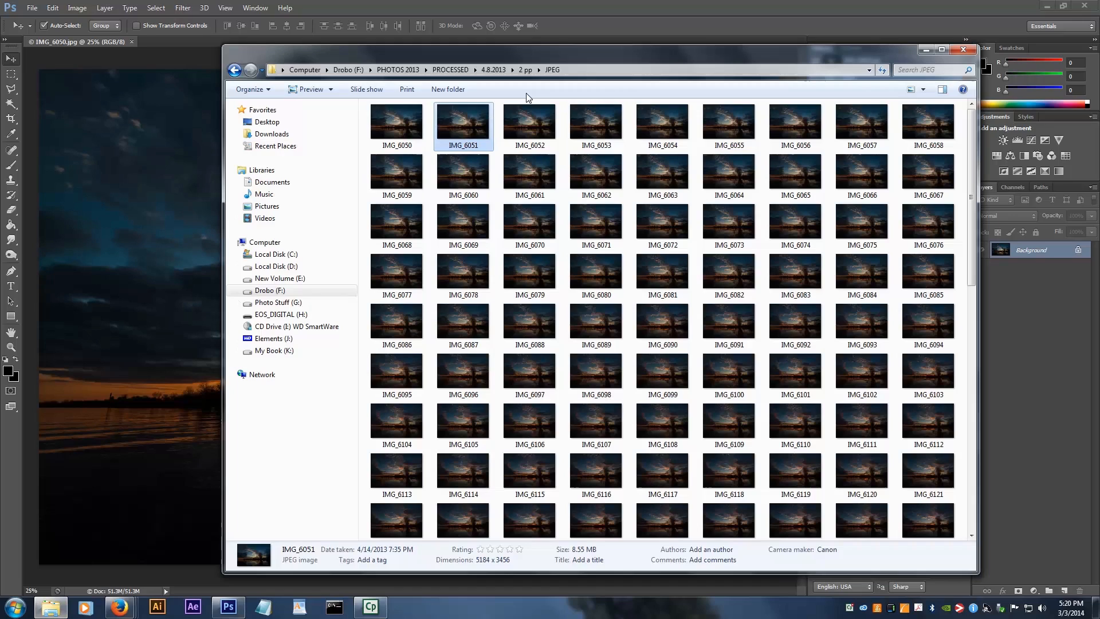
left_click(727, 126)
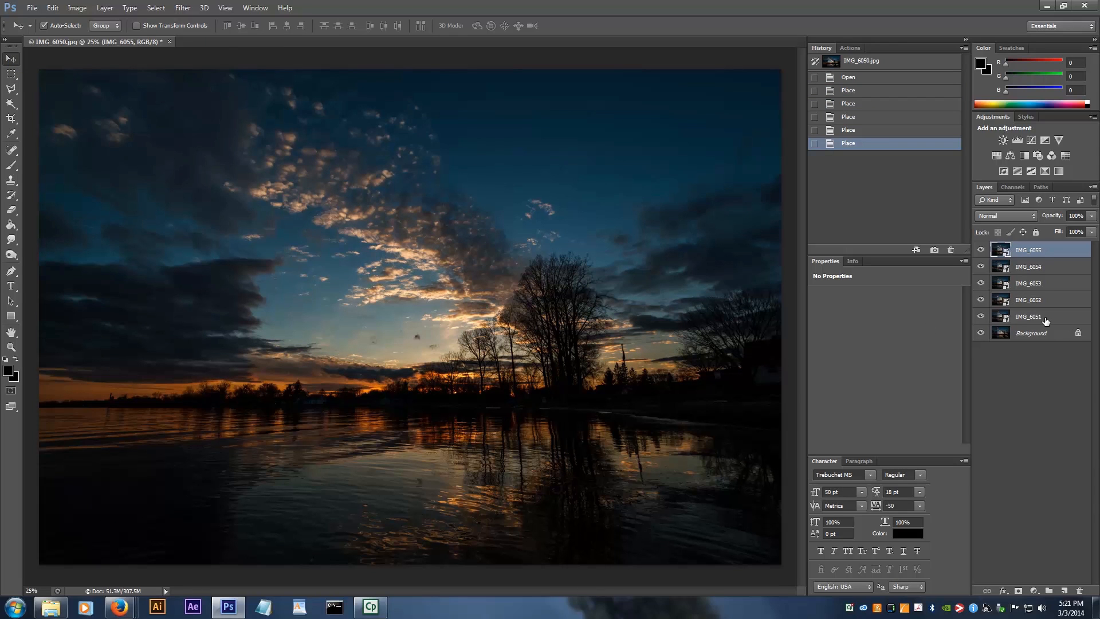
- Set the five placed frame layers to Lighten blend mode
left_click(1004, 215)
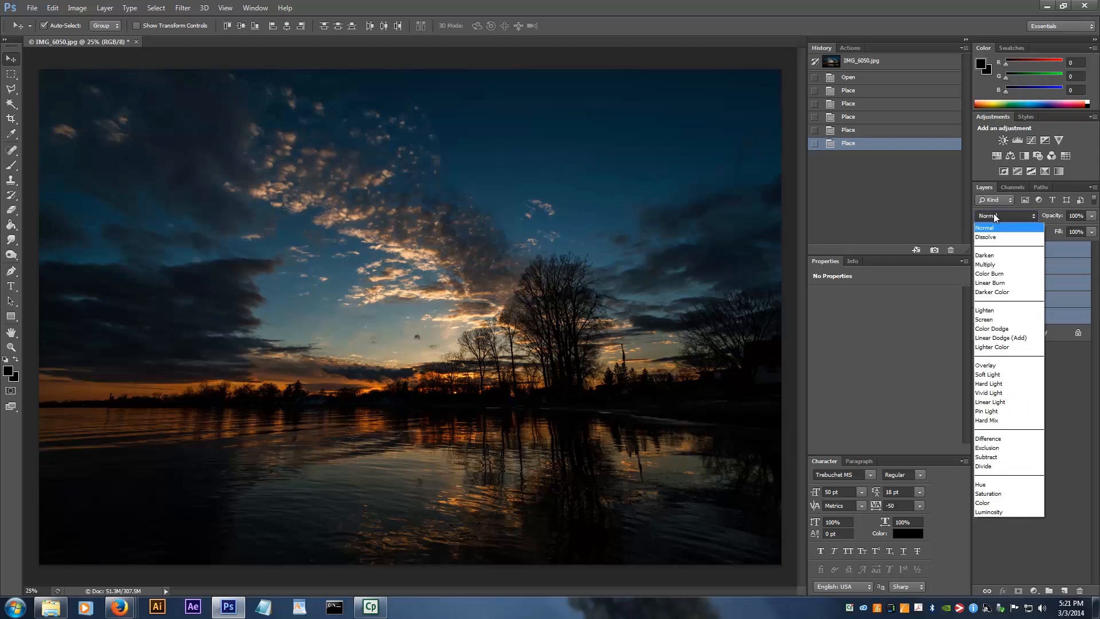
left_click(984, 309)
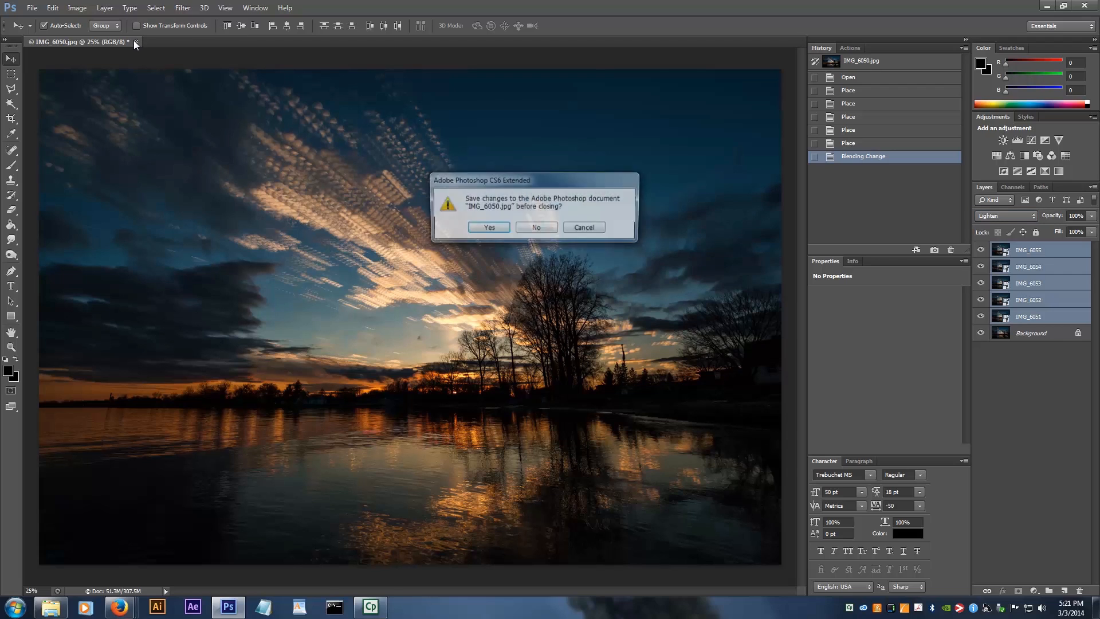
- Close the test unsaved and load chosen JPEG frames via Load Files into Stack
left_click(535, 227)
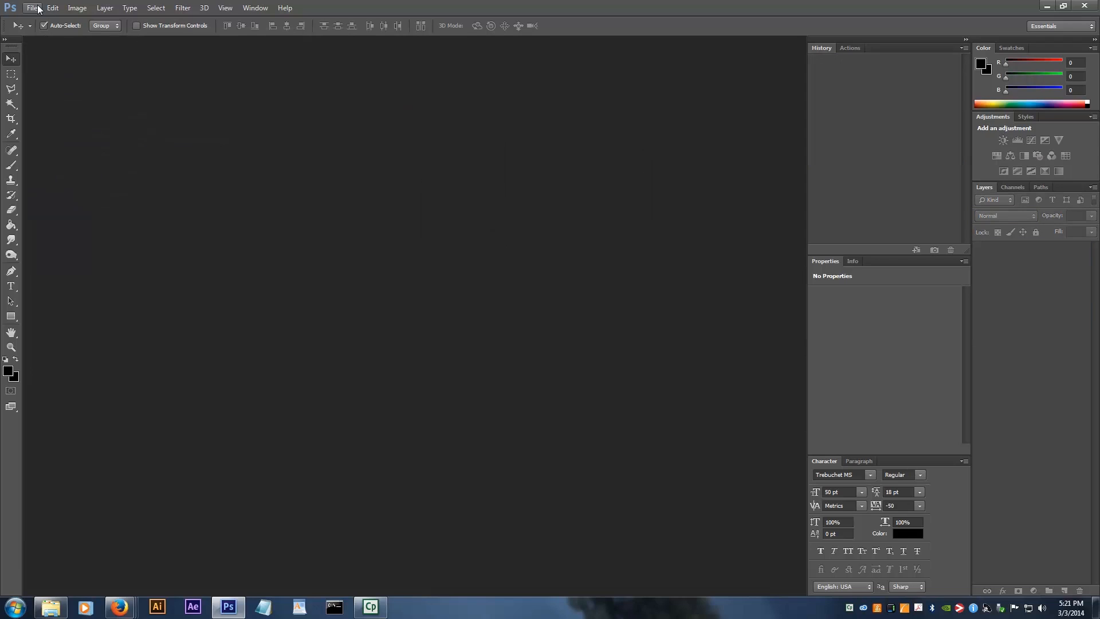
left_click(31, 8)
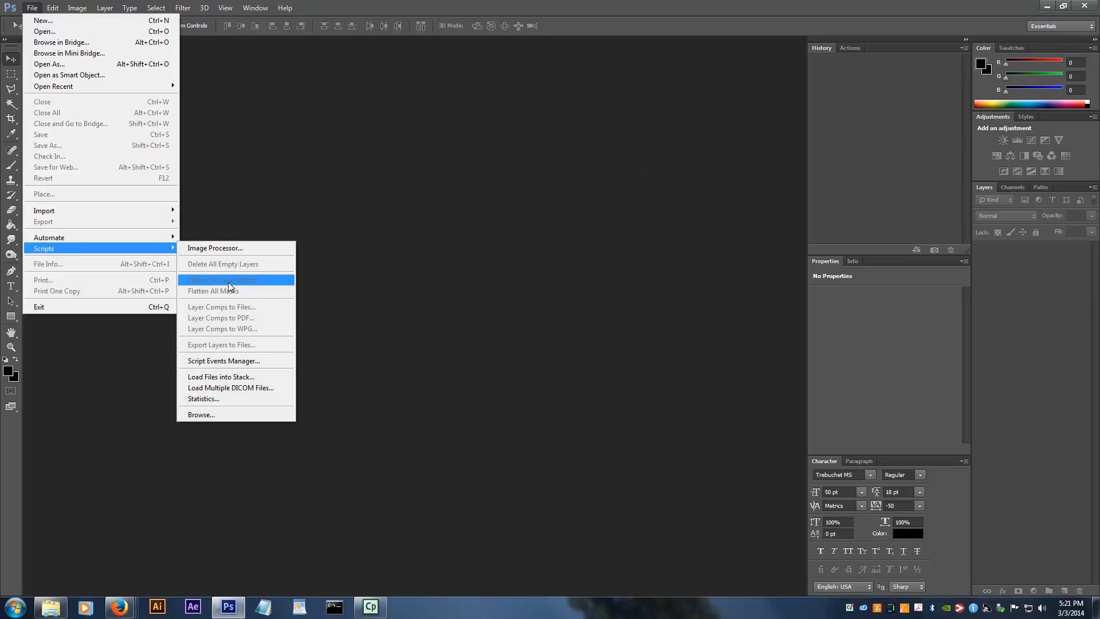
left_click(220, 377)
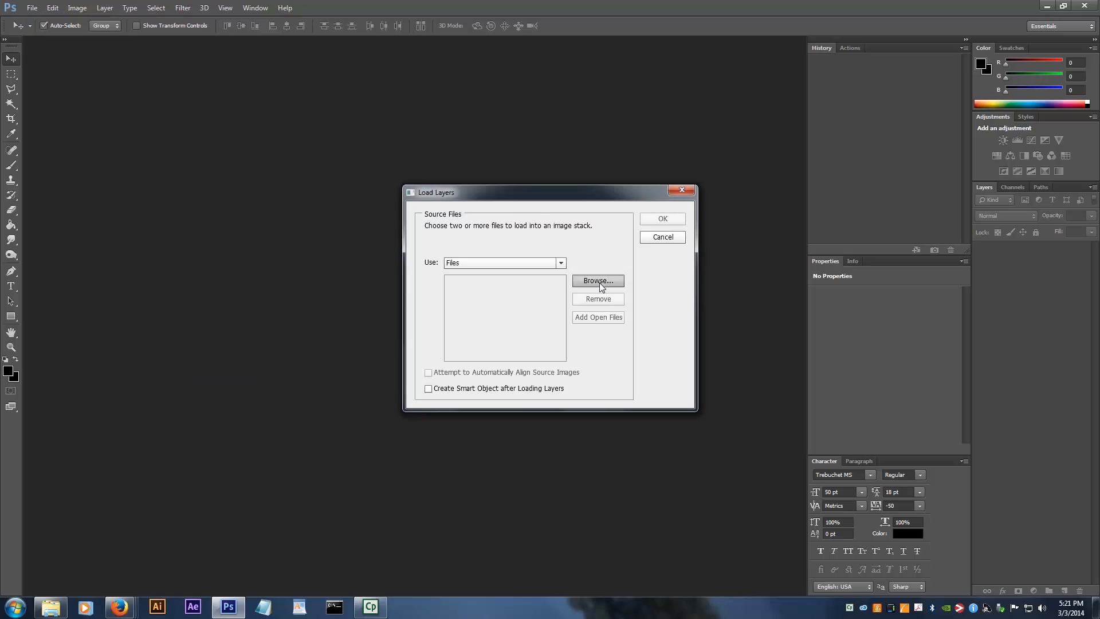
left_click(597, 281)
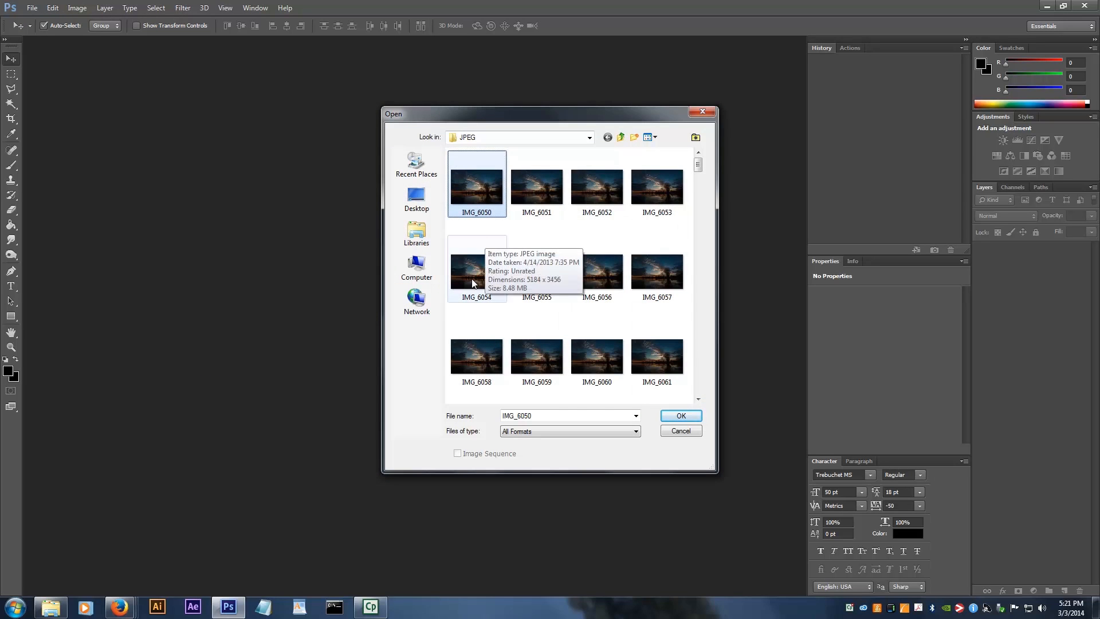
left_click(678, 415)
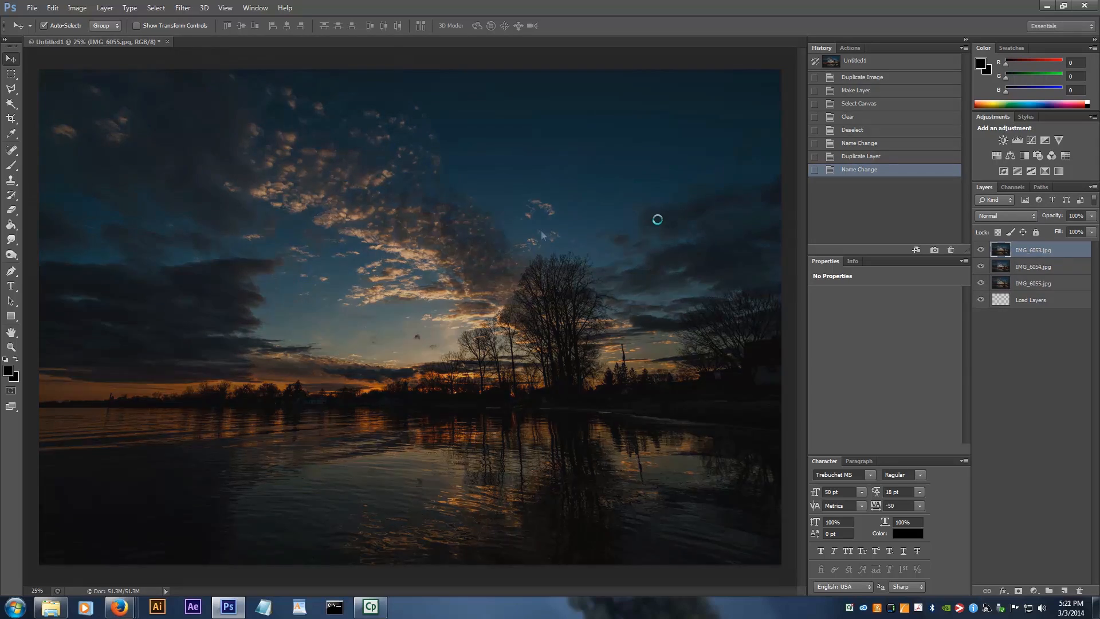
- Batch-run StarCircleAcademy Stacker v.8 'Do this FIRST! (Create Result Frame)' on the frames
left_click(31, 7)
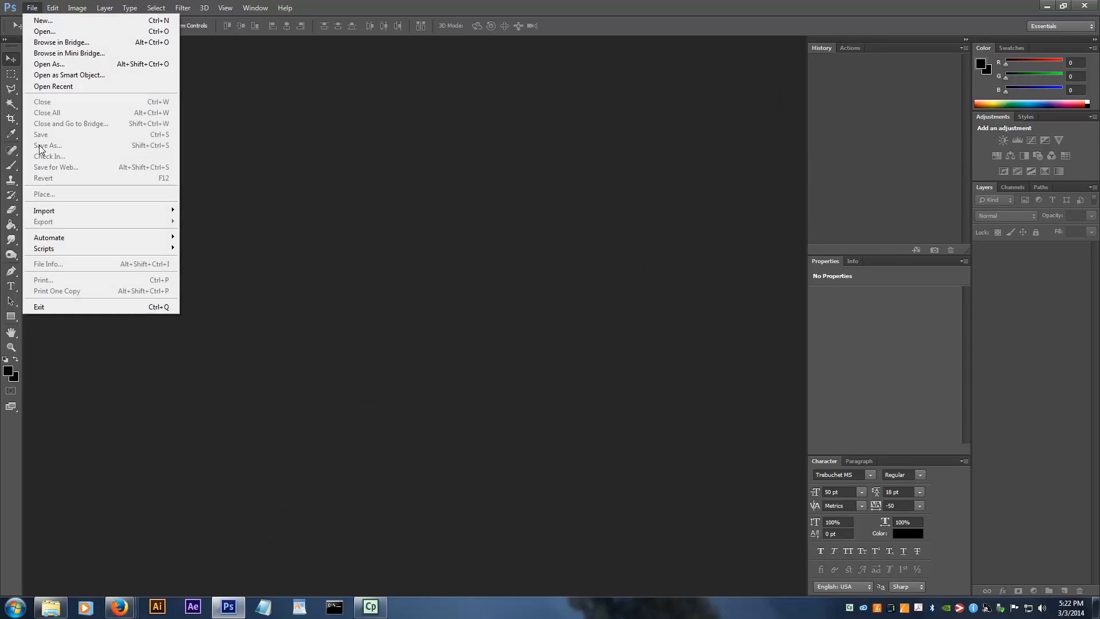
mouse_move(49, 237)
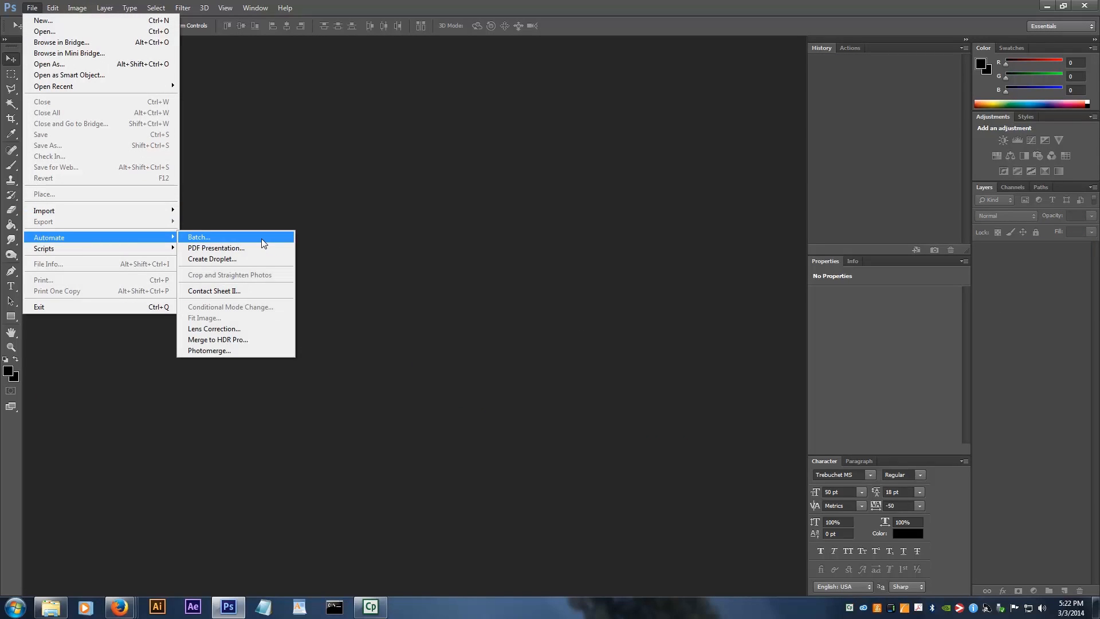
left_click(198, 237)
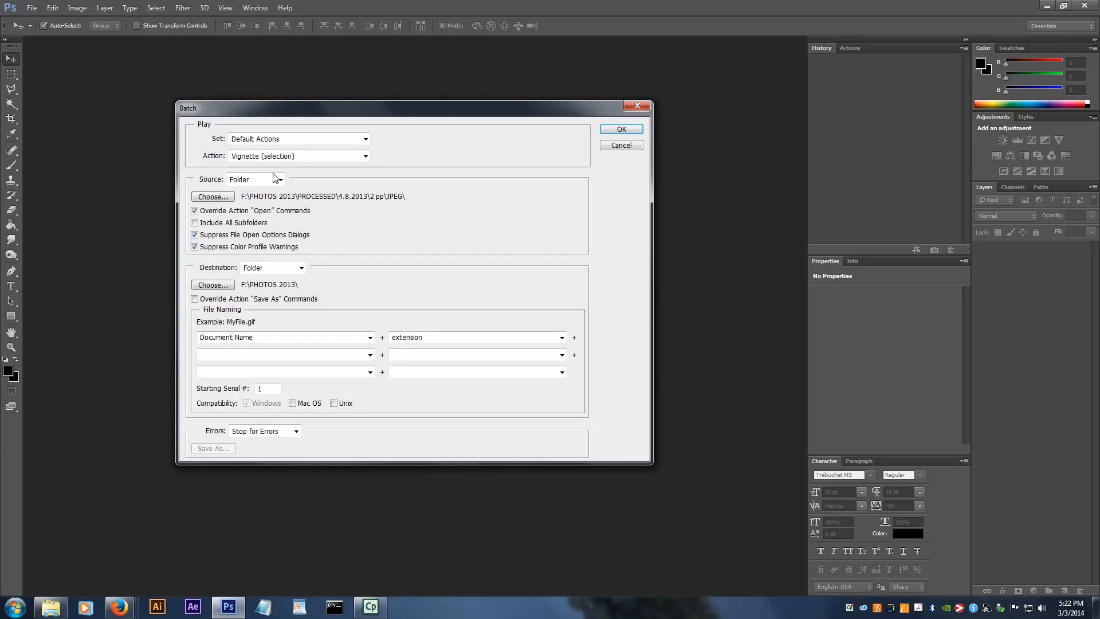
left_click(297, 138)
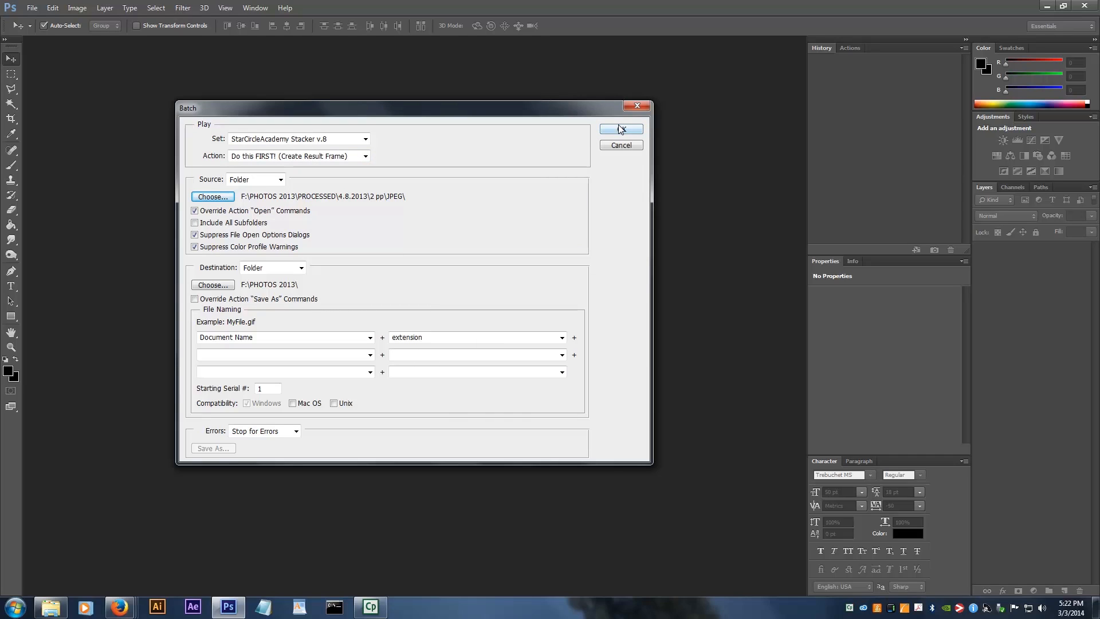
left_click(619, 130)
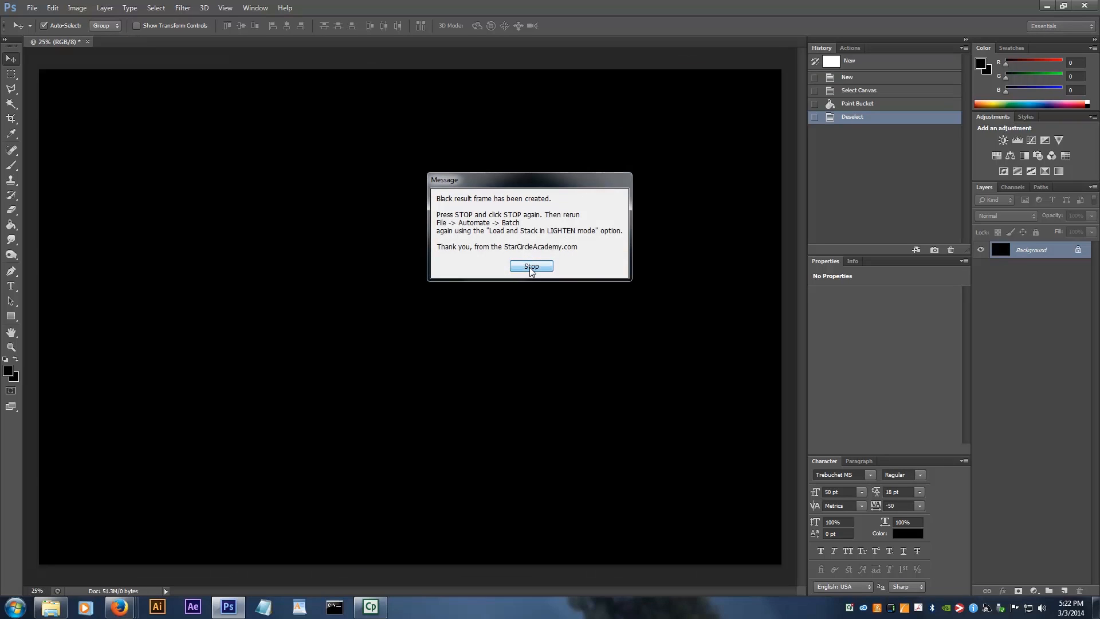
- Batch-run 'Load and Stack in LIGHTEN Mode' to produce 'Stack 2 6050-6235.jpg'
left_click(531, 269)
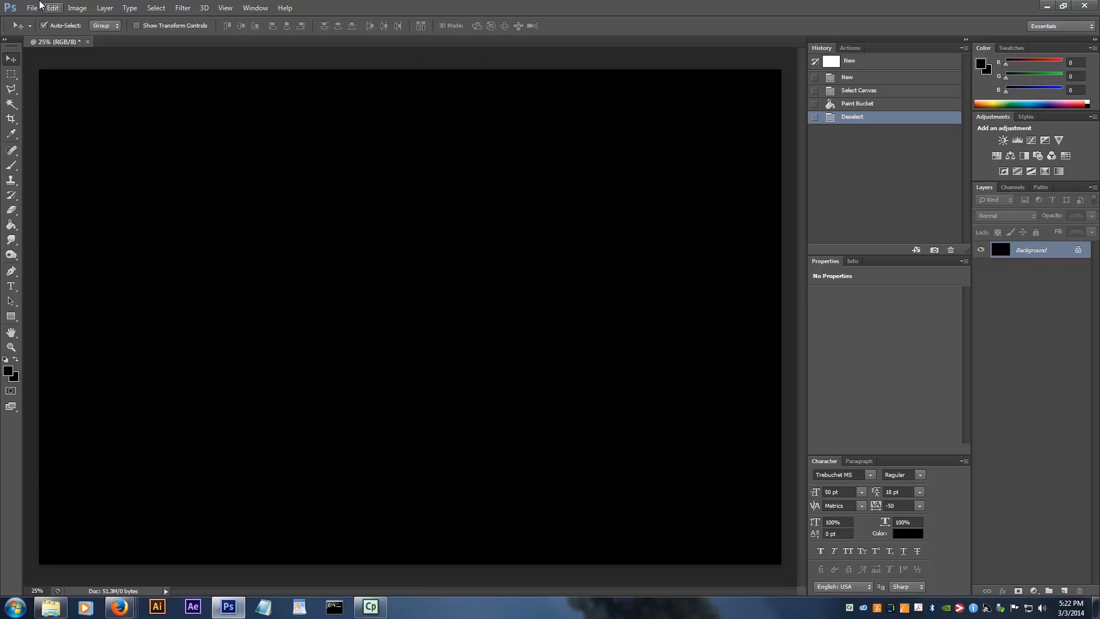
left_click(32, 8)
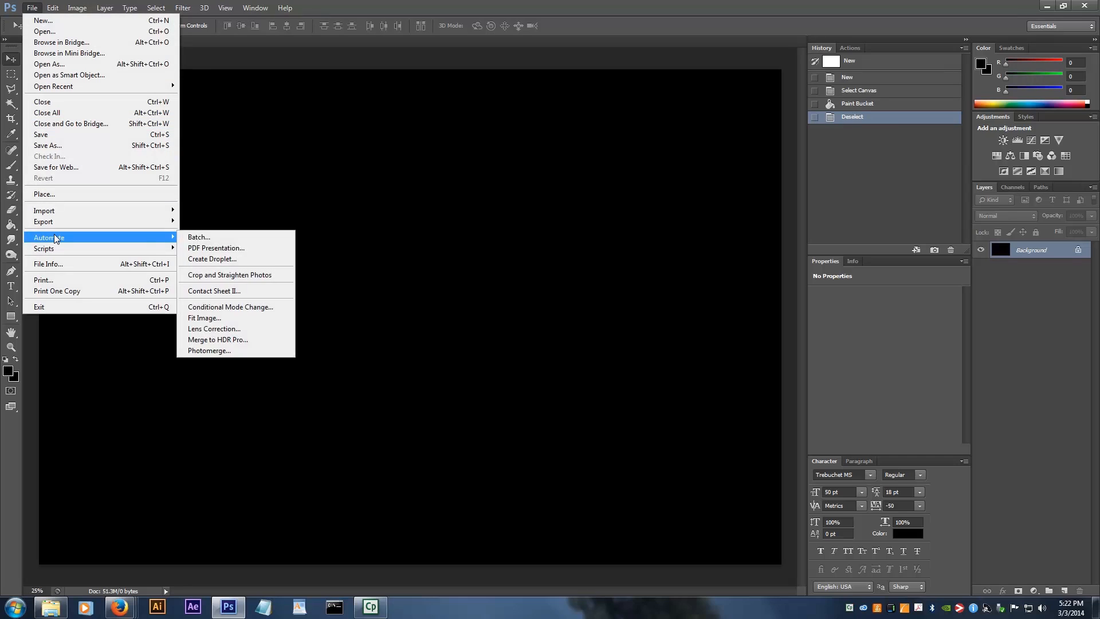
left_click(199, 236)
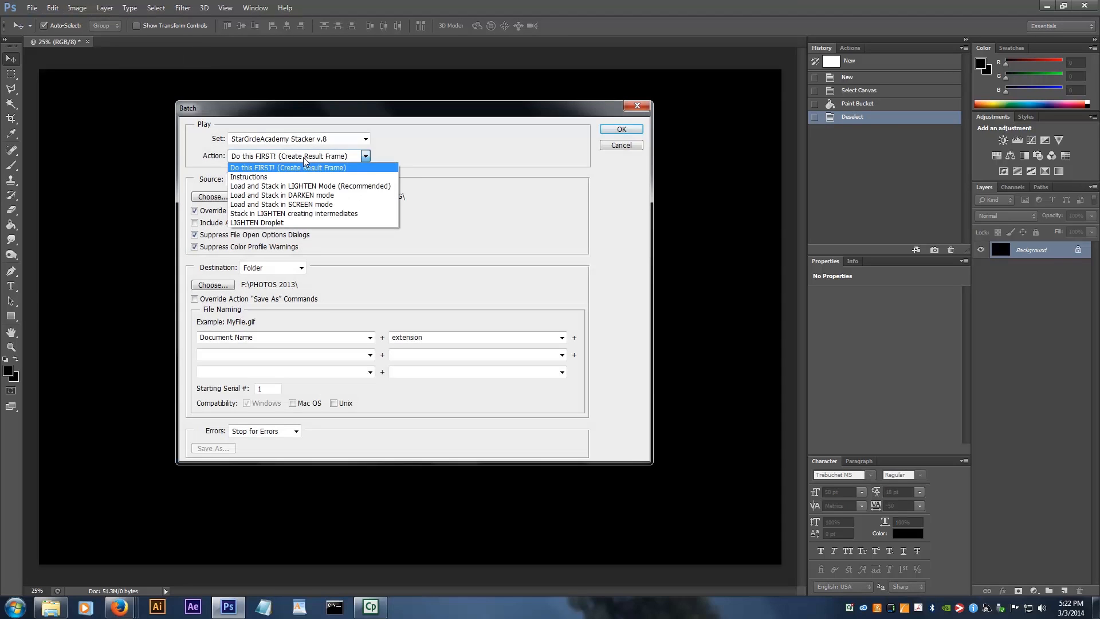
left_click(309, 186)
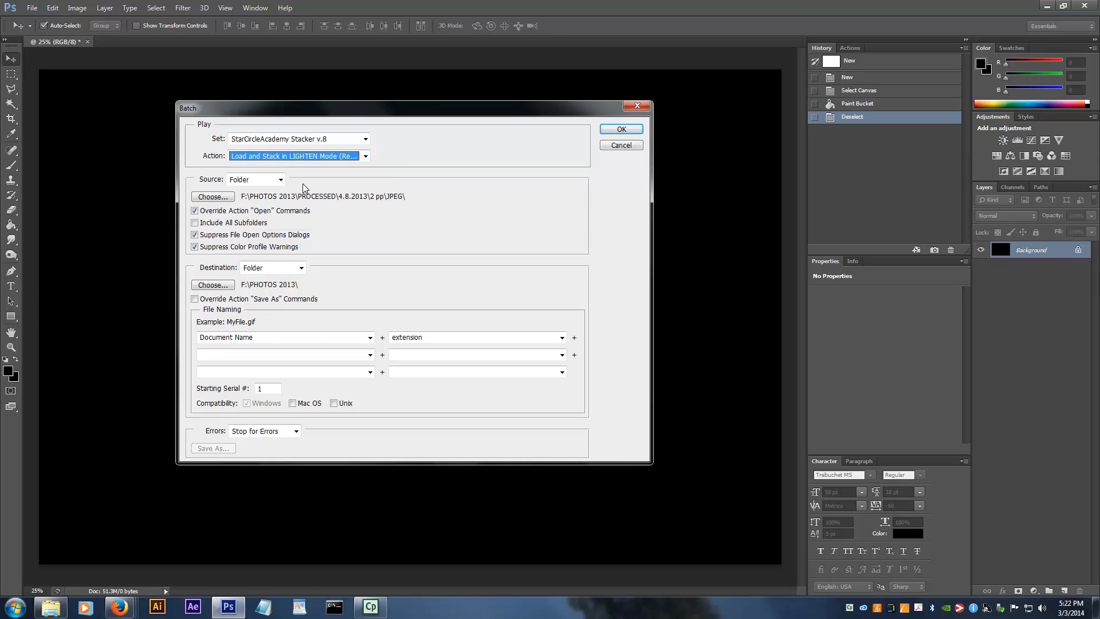
left_click(620, 129)
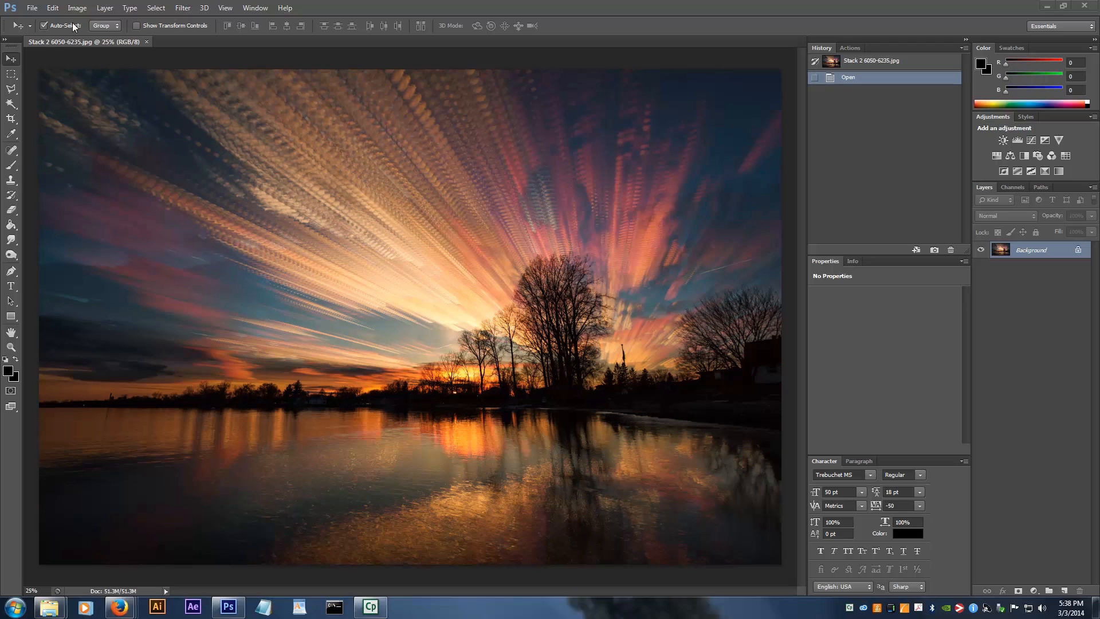
- Apply Shadows/Highlights: Shadows 0, Highlights 14%, Tonal Width 40, Radius 92, Midtone Contrast +14
left_click(78, 8)
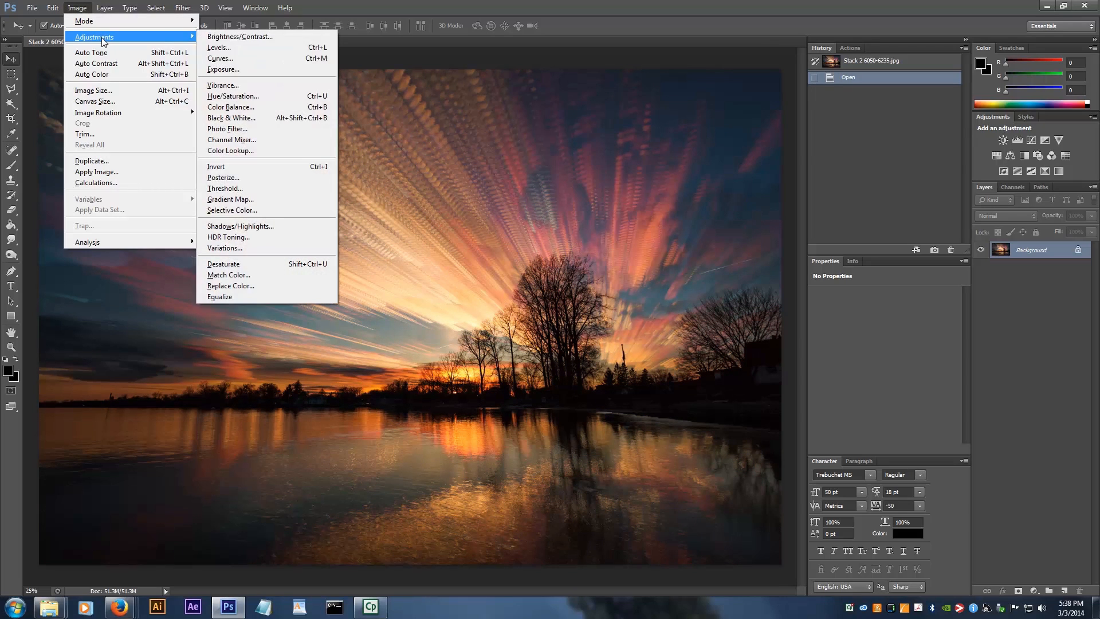
mouse_move(242, 226)
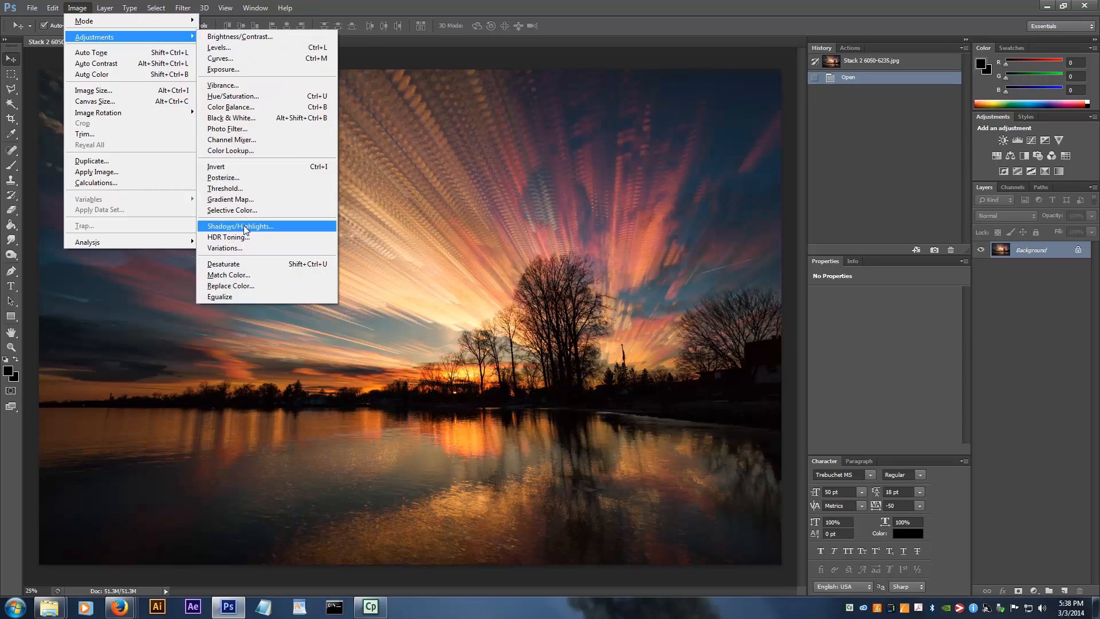
left_click(241, 226)
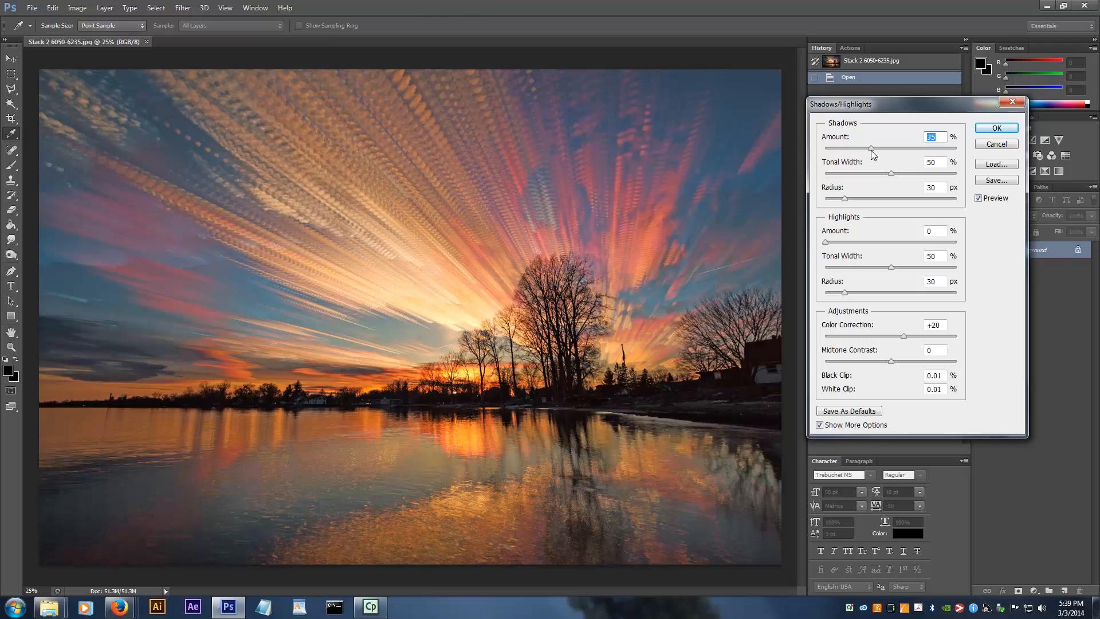
left_click_drag(870, 146, 824, 146)
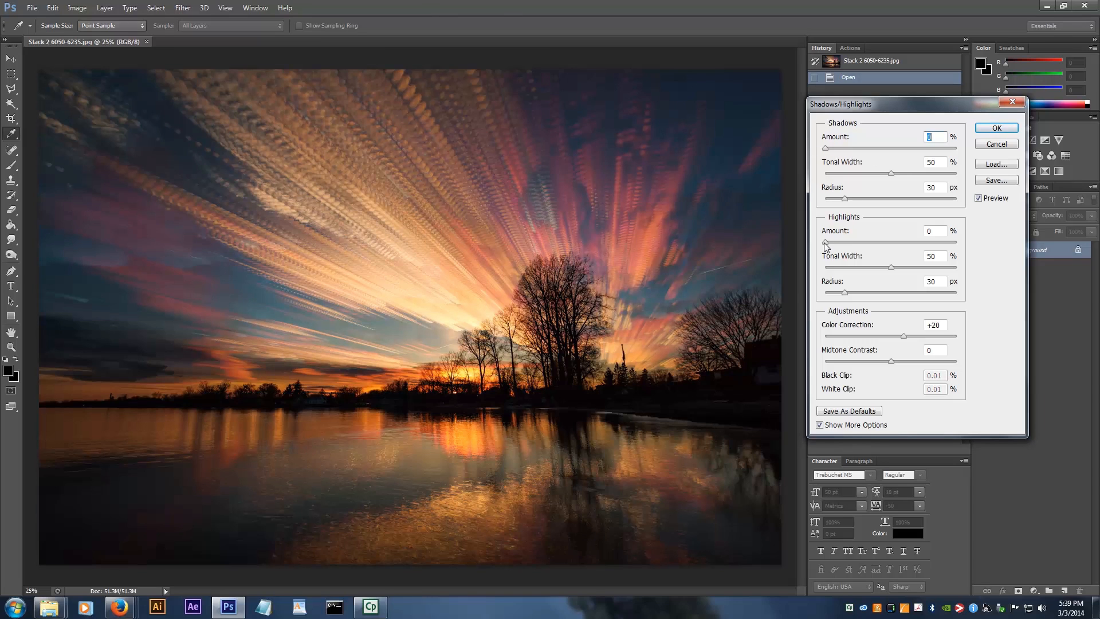
left_click_drag(825, 246, 843, 246)
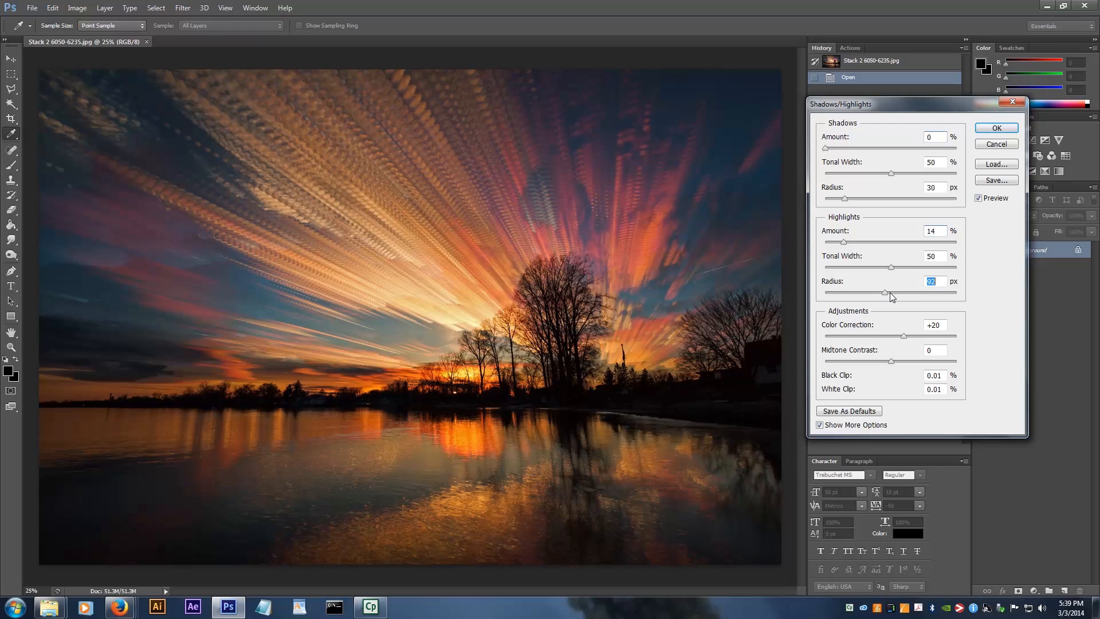
left_click_drag(891, 266, 884, 269)
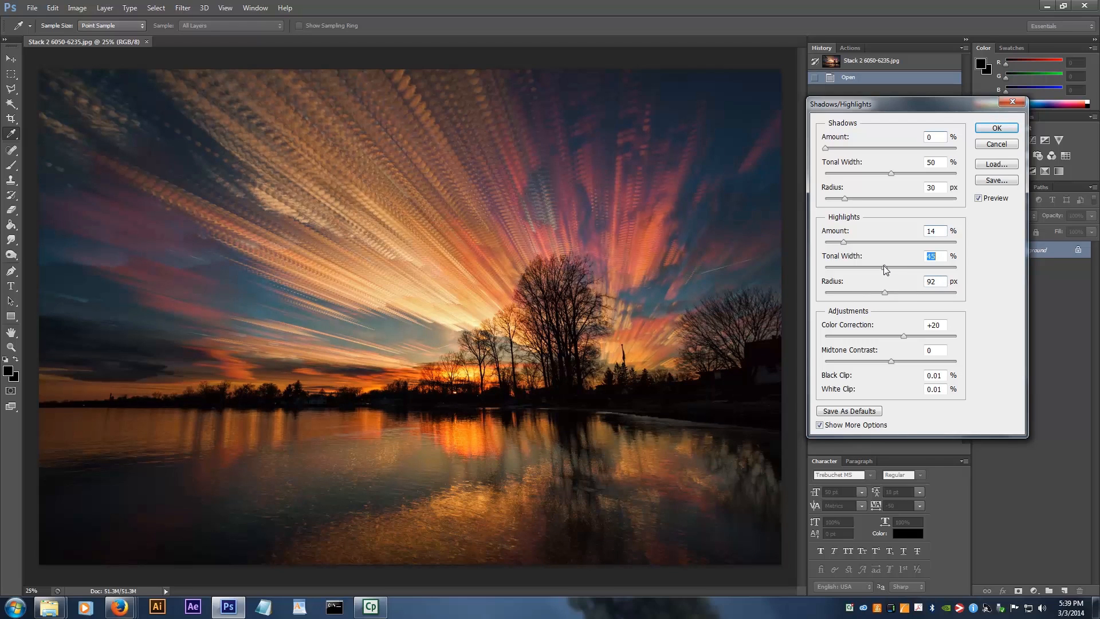
left_click_drag(885, 269, 879, 268)
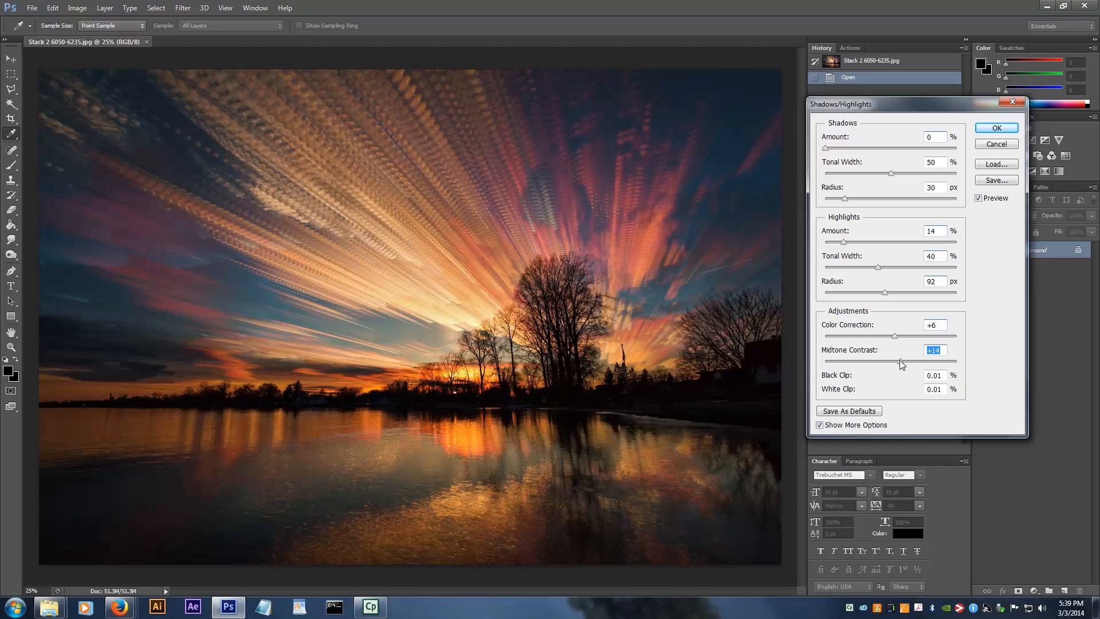
left_click(996, 128)
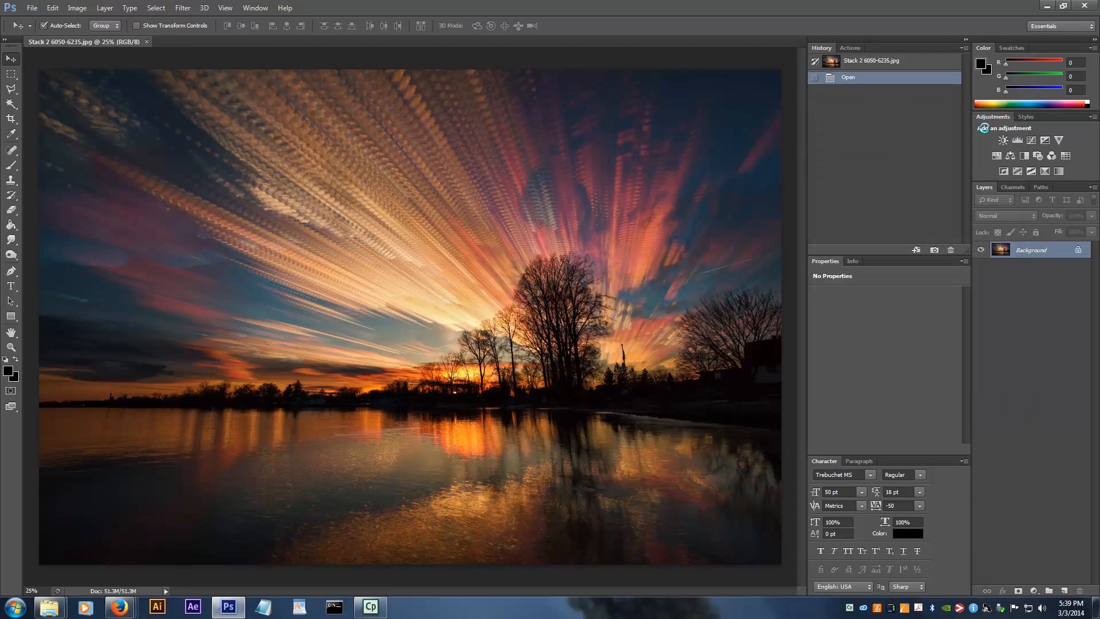
- Raise the contrast slightly with Brightness/Contrast
left_click(78, 8)
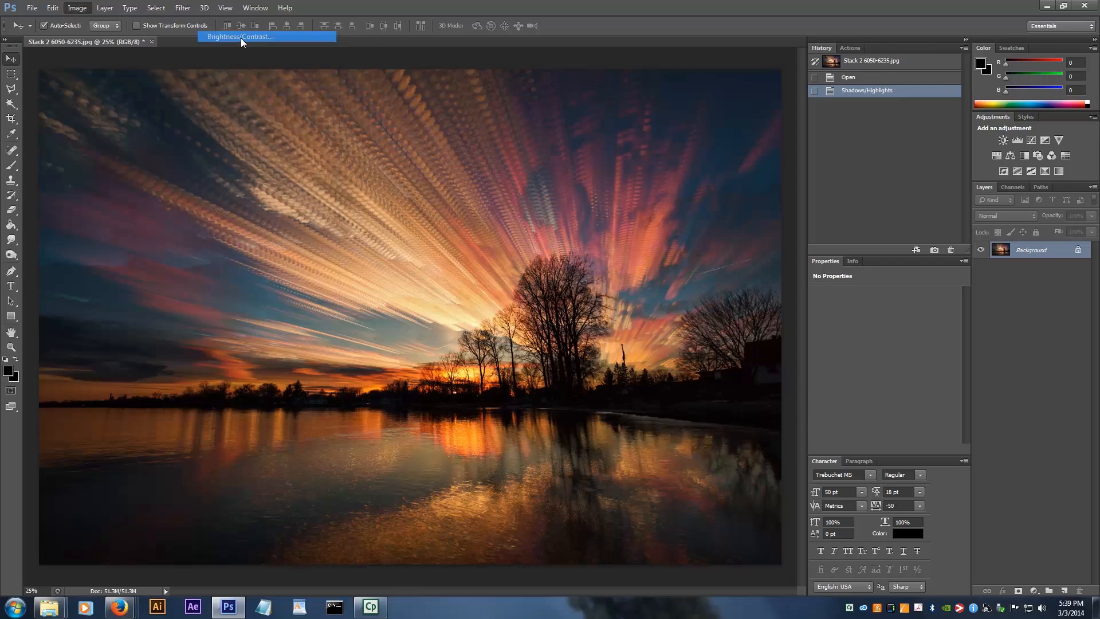
left_click(239, 36)
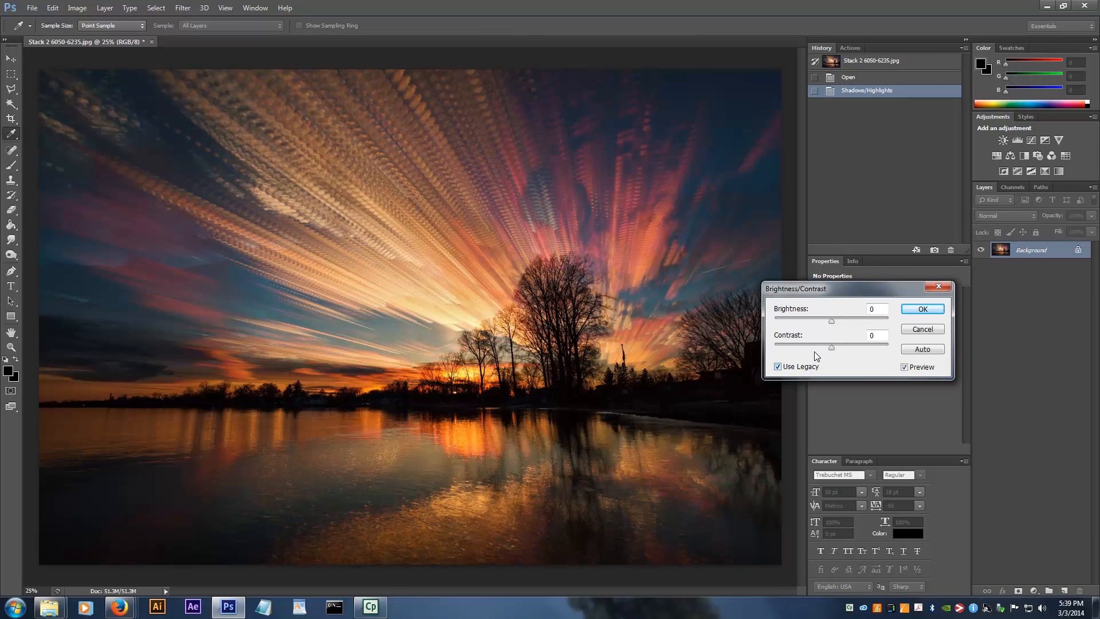
left_click_drag(831, 346, 840, 346)
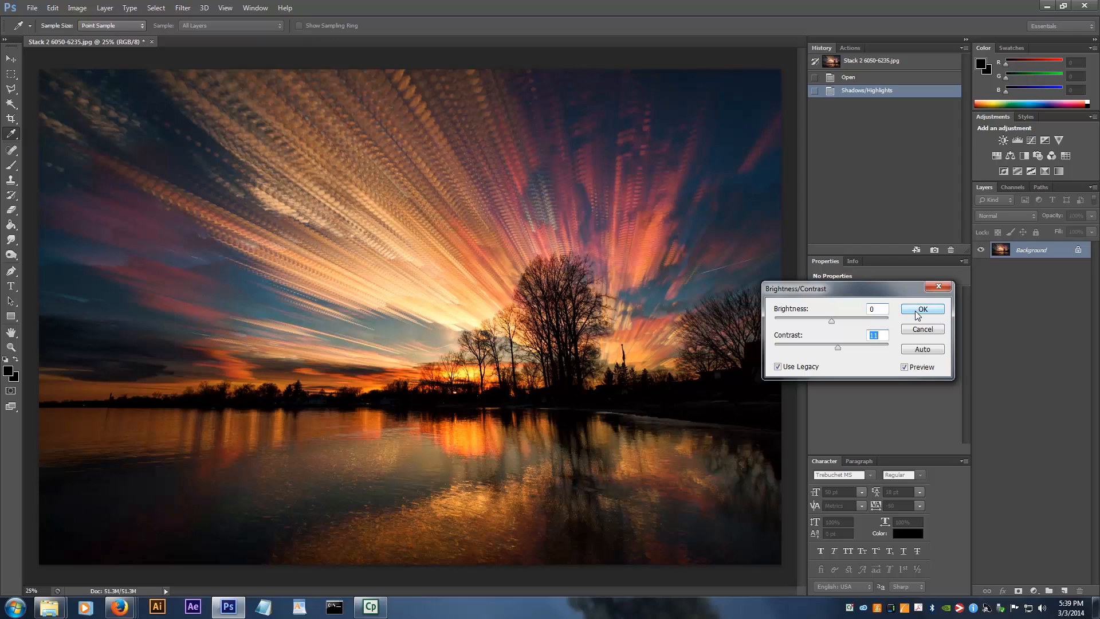
left_click(920, 309)
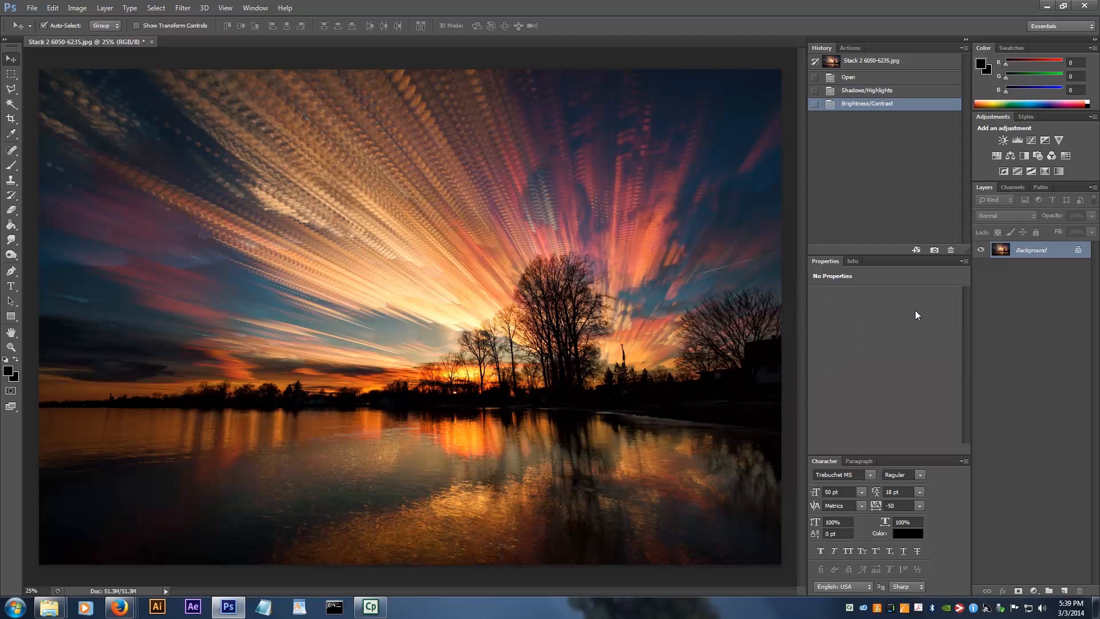